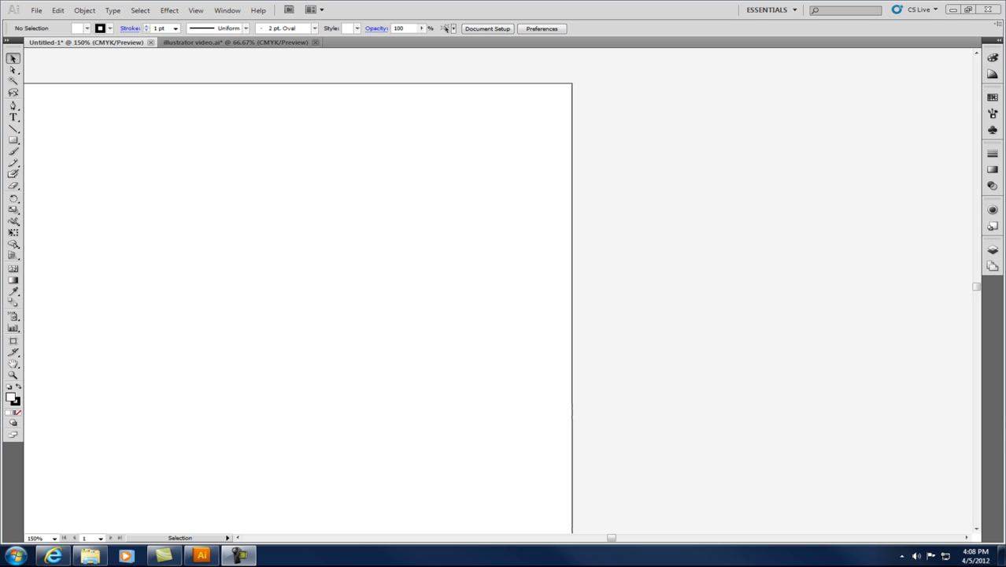
pyautogui.moveTo(385, 291)
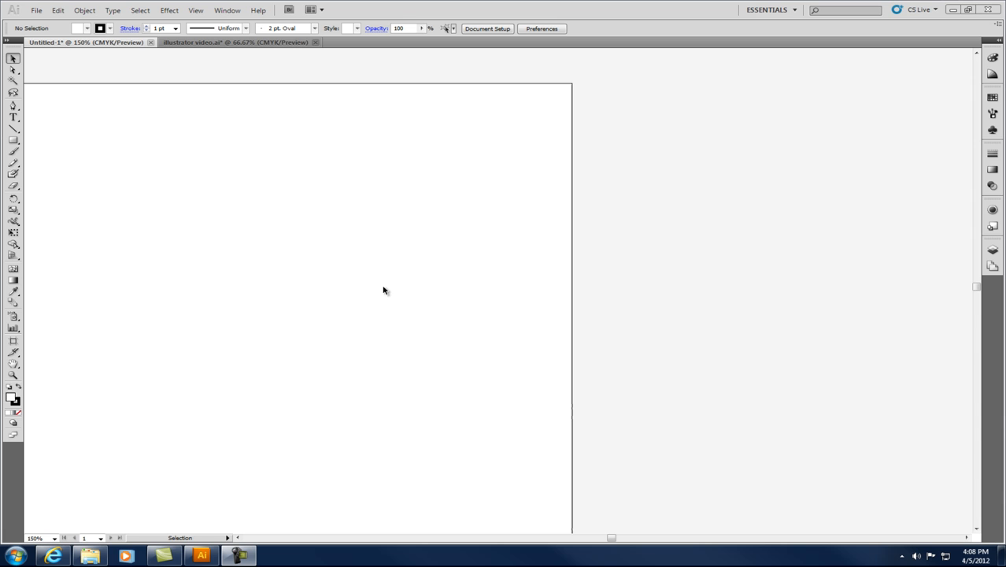
pyautogui.moveTo(620, 541)
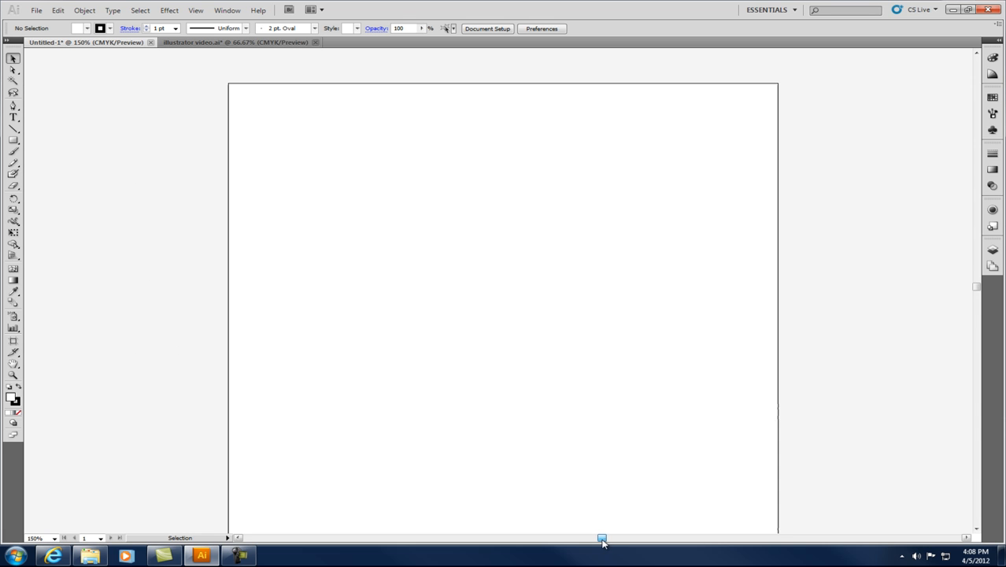
pyautogui.moveTo(619, 419)
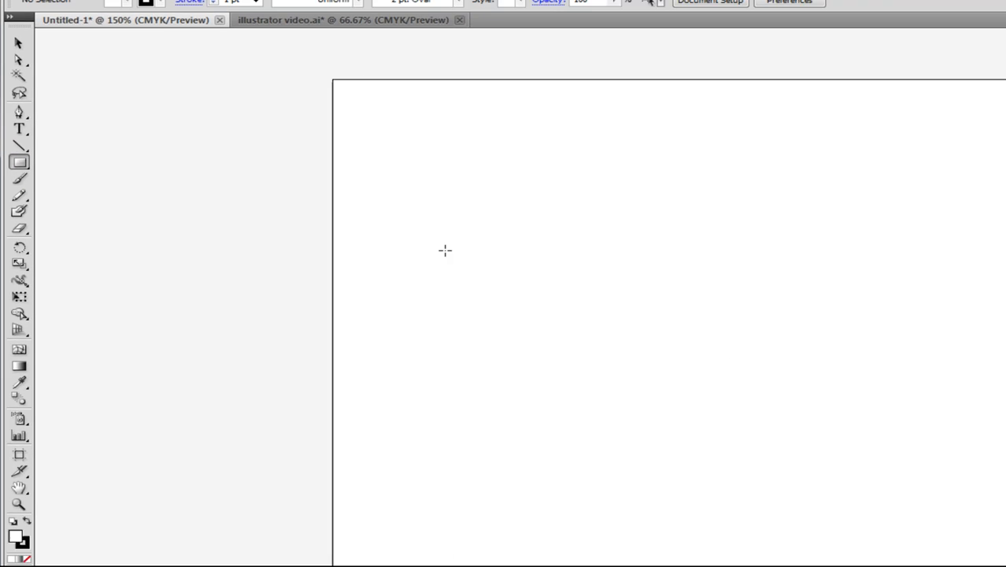
# Draw a rectangle in the upper-left artboard, then direct-select its top-left anchor point.
pyautogui.moveTo(305, 194); pyautogui.dragTo(472, 333)
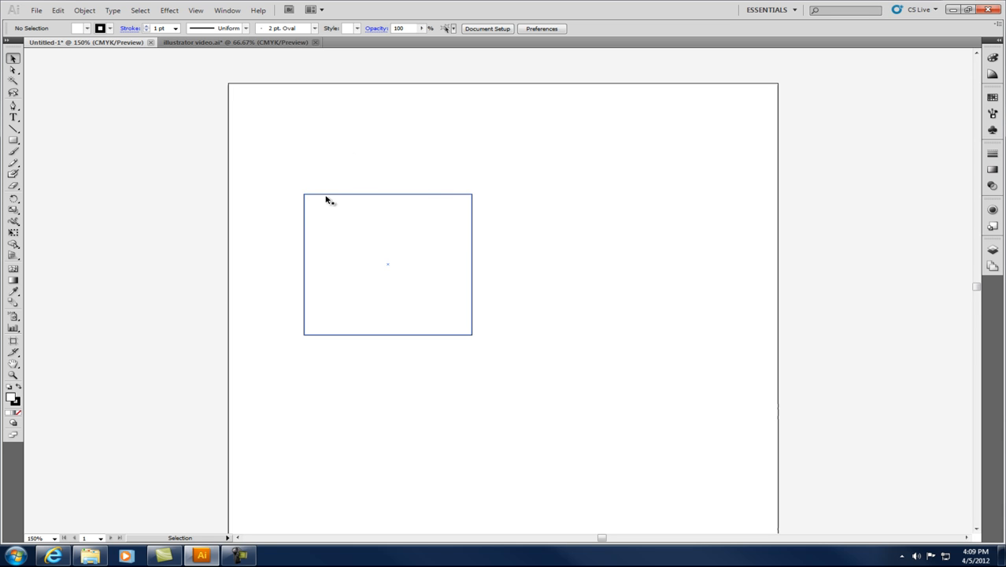
pyautogui.click(296, 342)
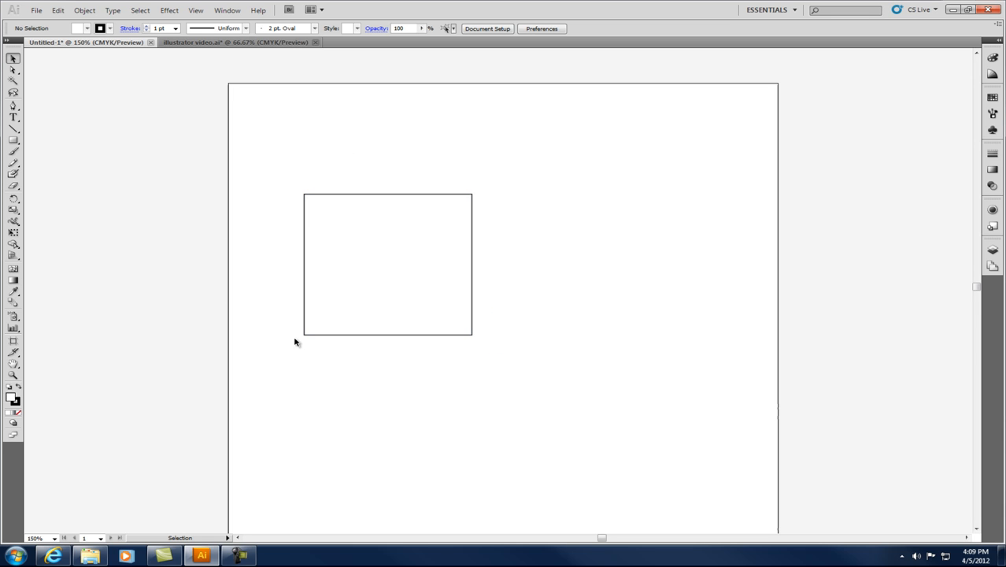
pyautogui.click(13, 70)
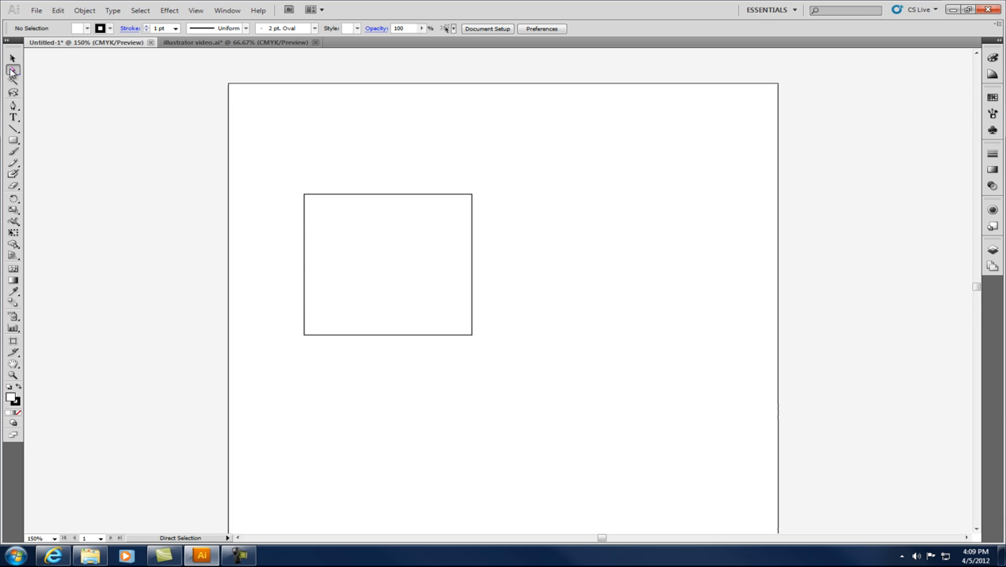
pyautogui.click(306, 196)
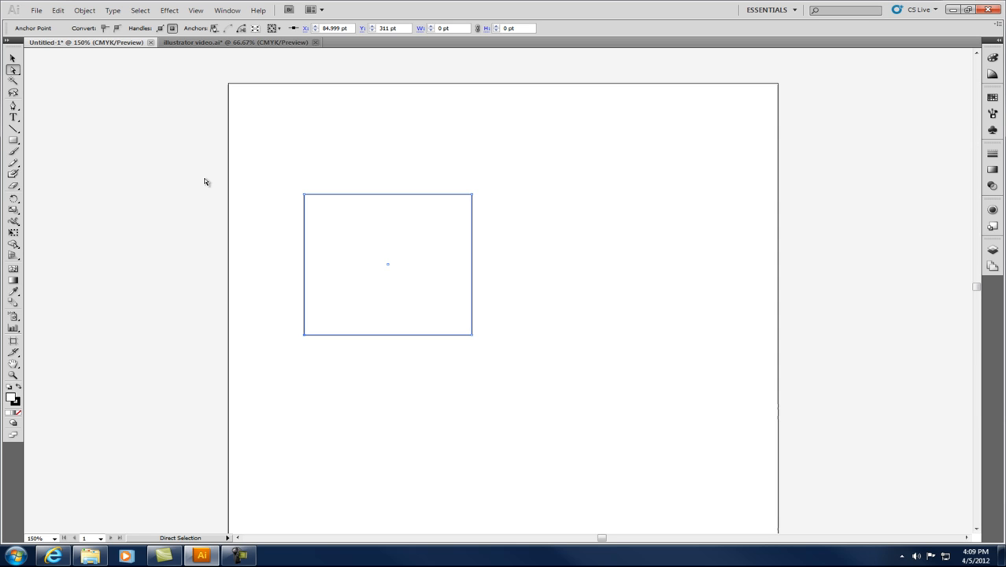
pyautogui.moveTo(207, 183)
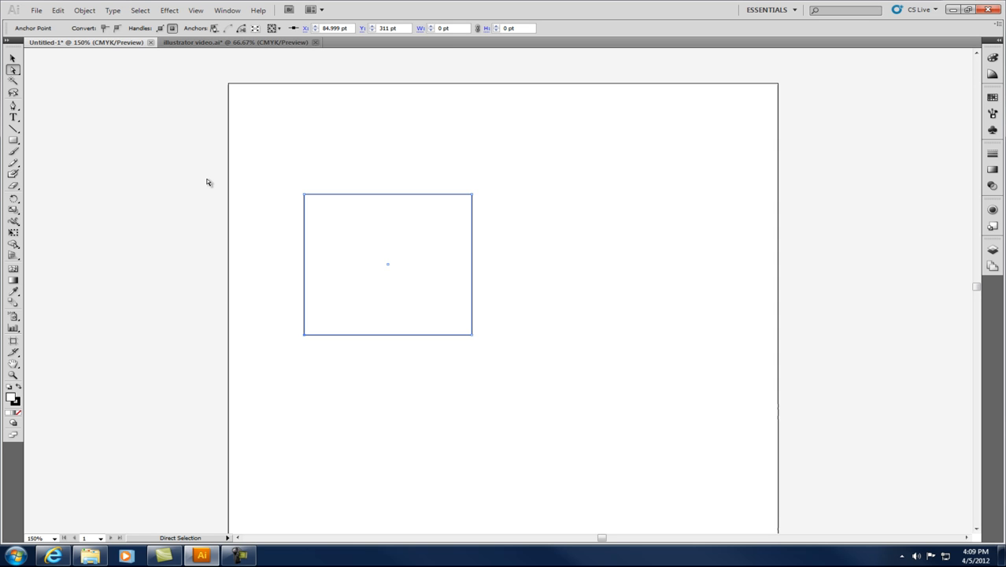
pyautogui.moveTo(191, 181)
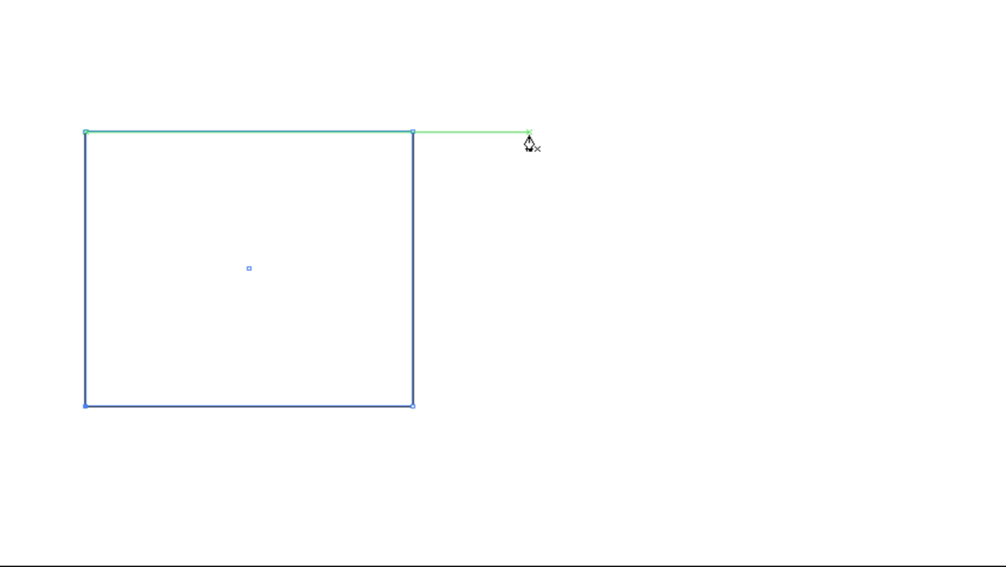
# Start the taller pen shape right of the rectangle, level with its top edge.
pyautogui.moveTo(529, 130); pyautogui.dragTo(756, 406)
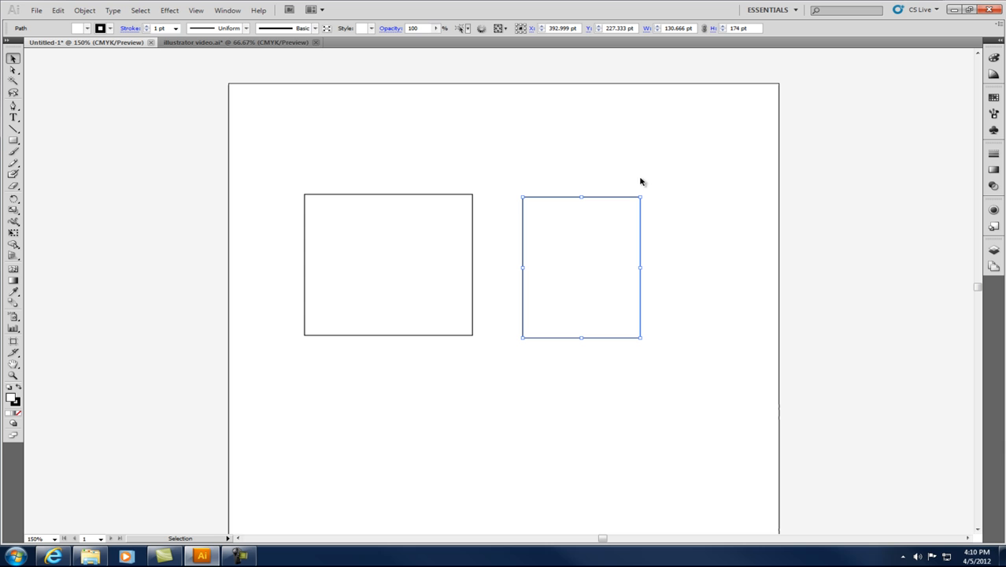
pyautogui.moveTo(638, 164)
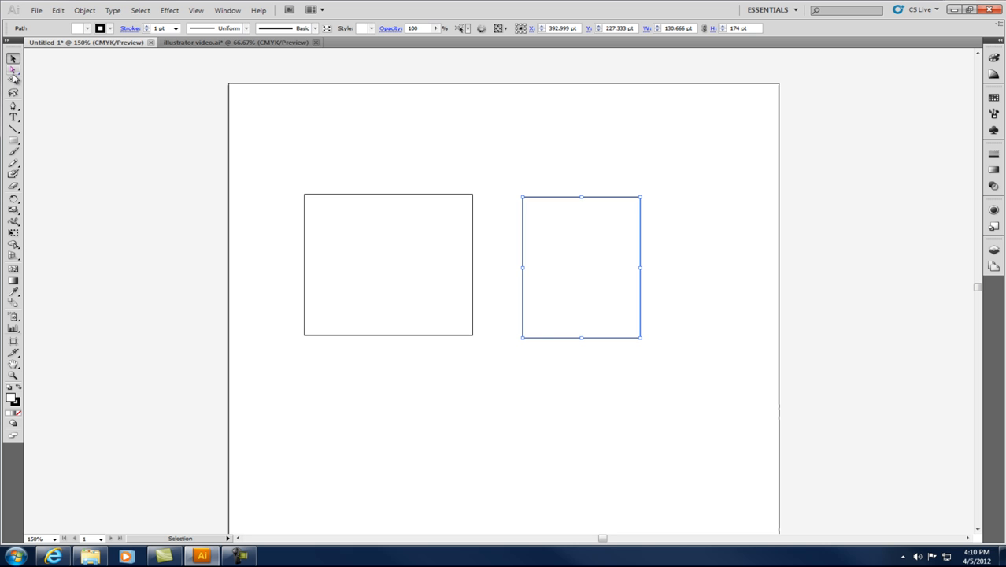
pyautogui.moveTo(429, 173)
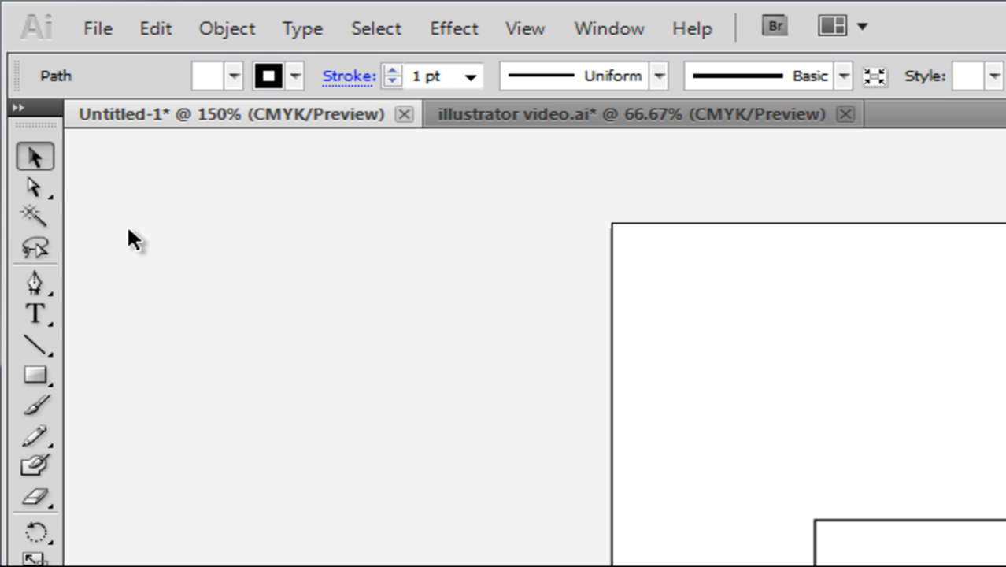
pyautogui.moveTo(34, 156)
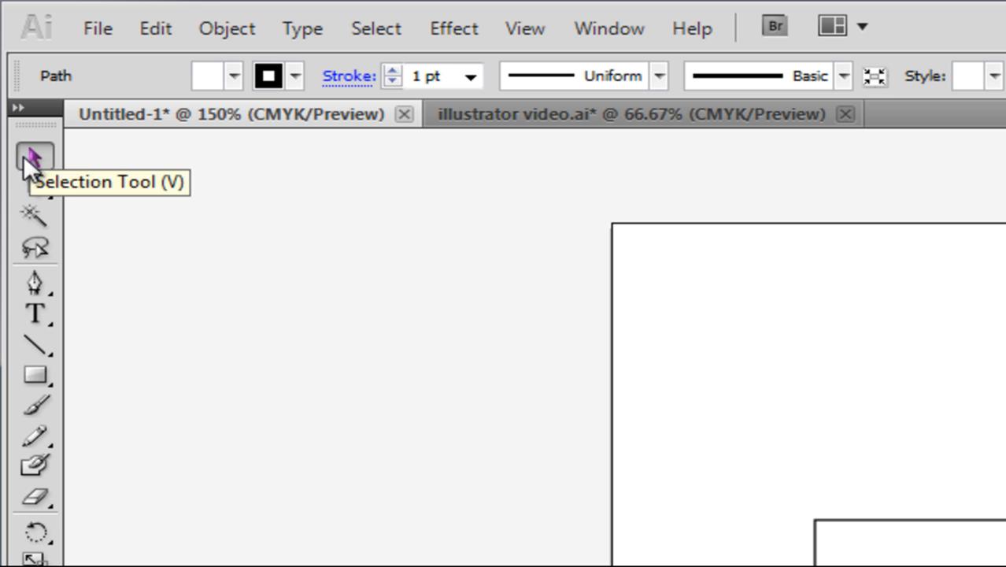
pyautogui.moveTo(34, 186)
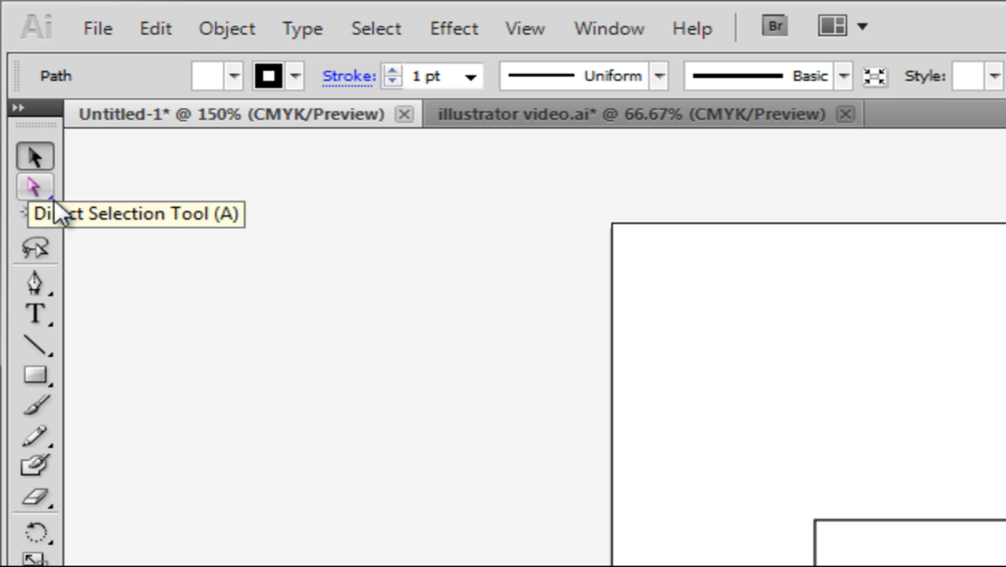
pyautogui.moveTo(32, 213)
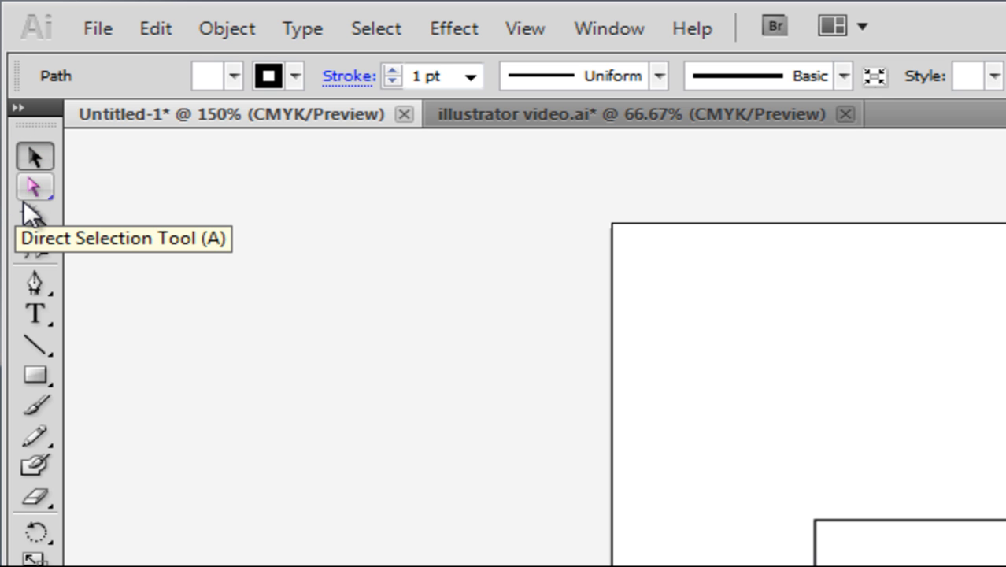
pyautogui.moveTo(35, 204)
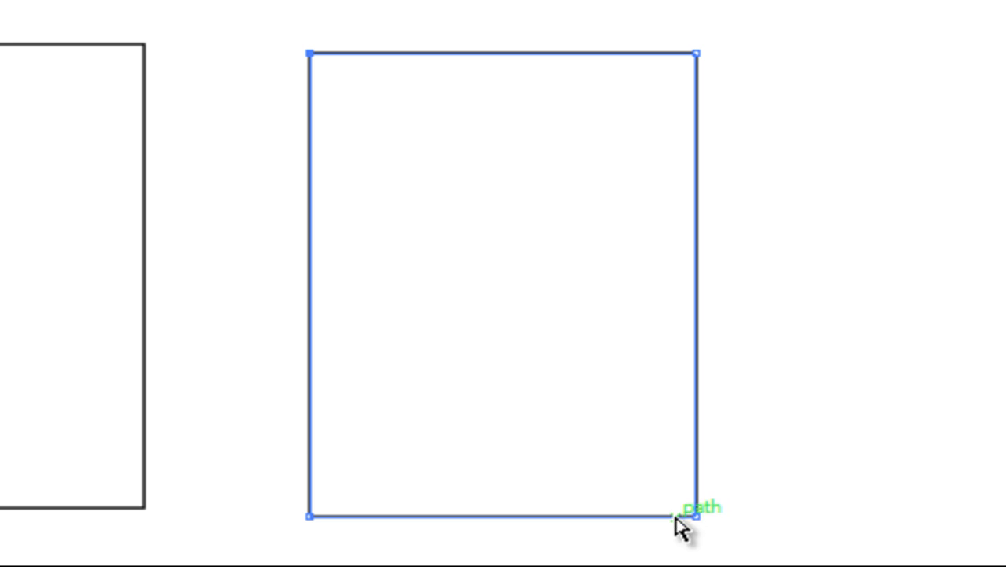
pyautogui.moveTo(314, 67)
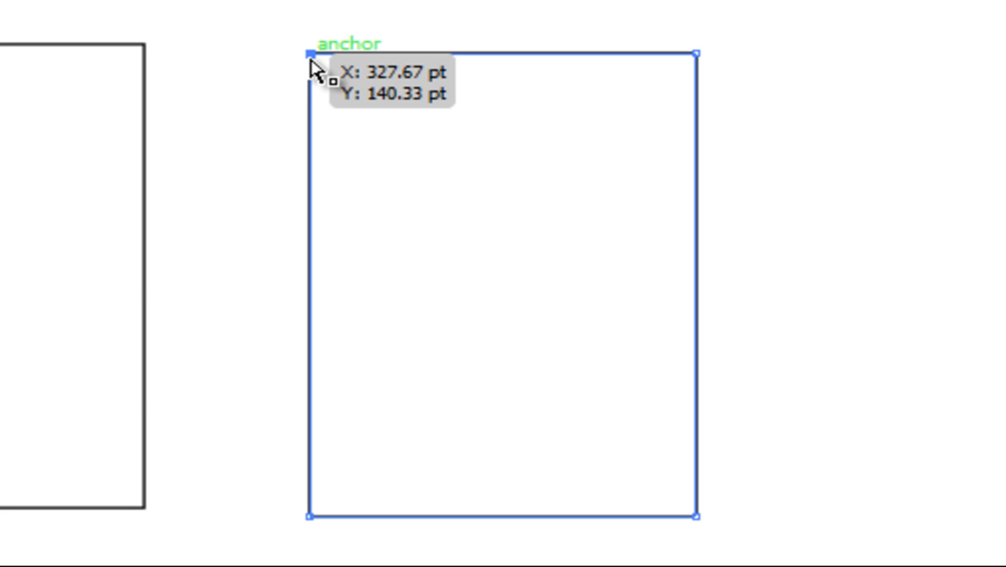
# Drag the shape's corner anchors around, then move both top corners together down-right.
pyautogui.moveTo(307, 67); pyautogui.dragTo(452, 264)
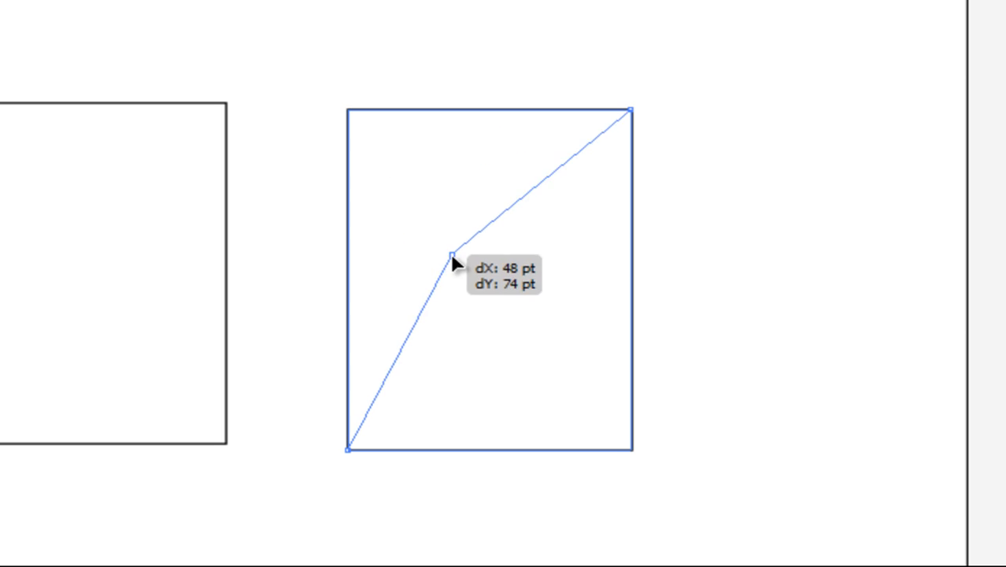
pyautogui.moveTo(453, 264); pyautogui.dragTo(429, 64)
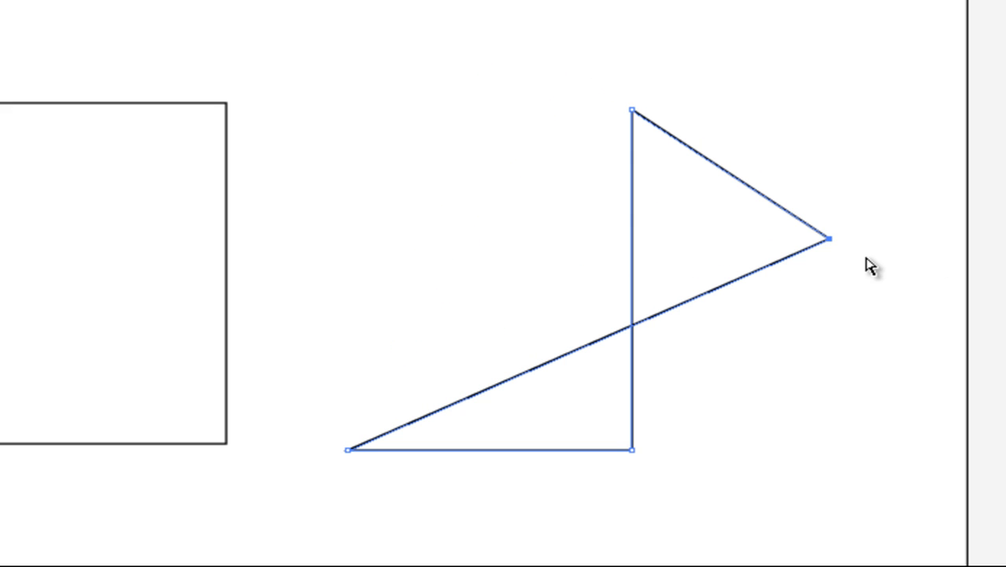
pyautogui.moveTo(634, 449); pyautogui.dragTo(519, 543)
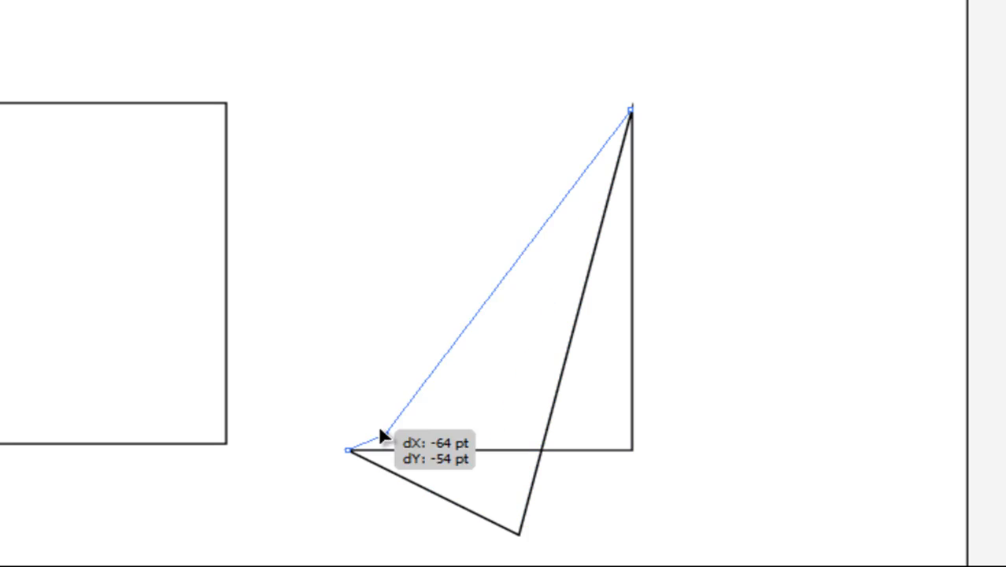
pyautogui.moveTo(372, 448); pyautogui.dragTo(309, 291)
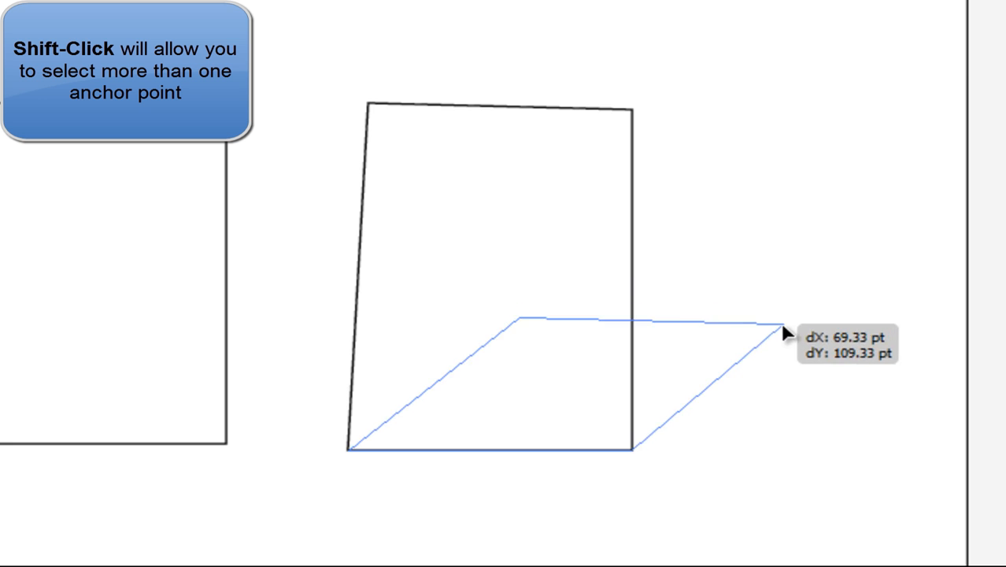
pyautogui.moveTo(783, 333); pyautogui.dragTo(680, 179)
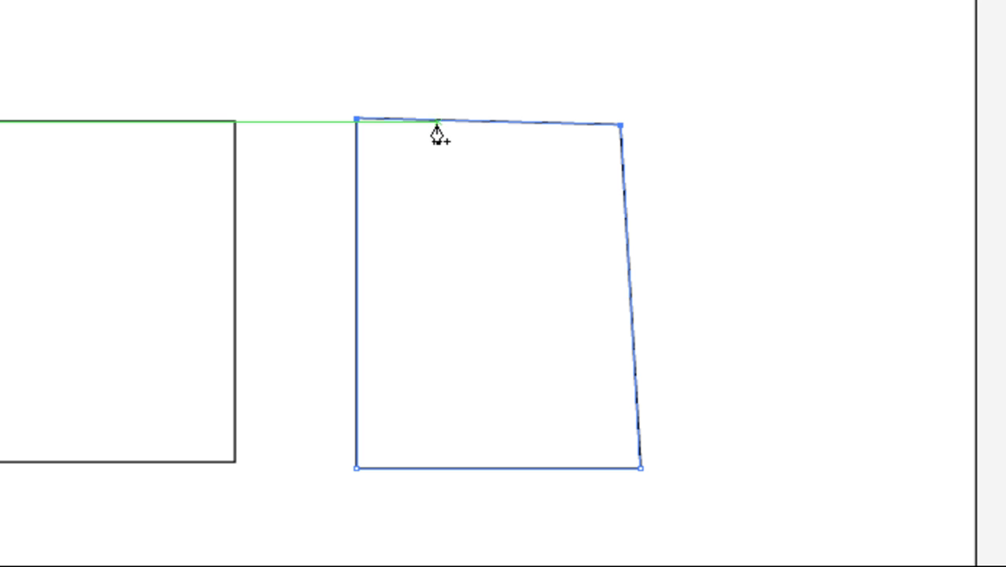
pyautogui.moveTo(434, 132)
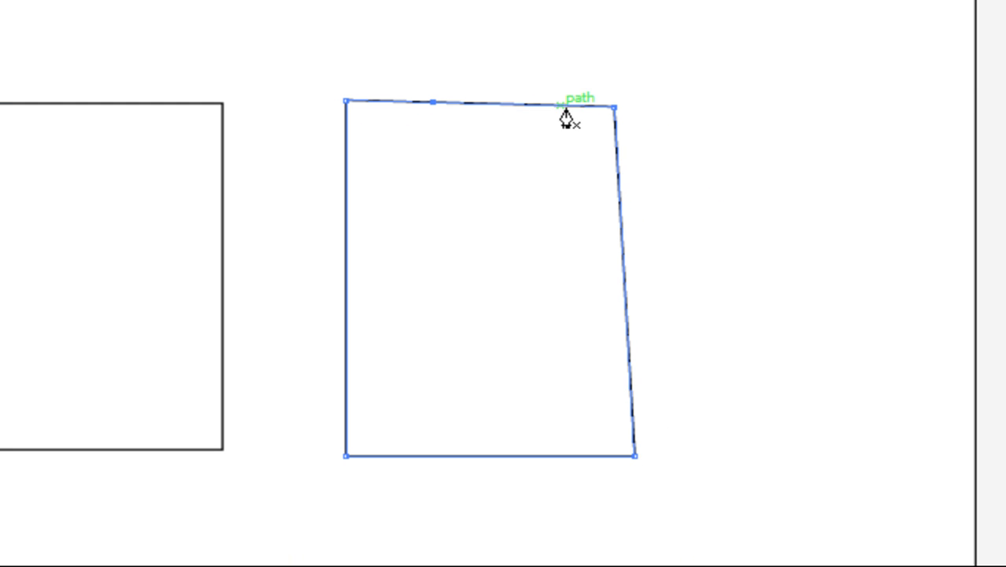
pyautogui.moveTo(625, 275)
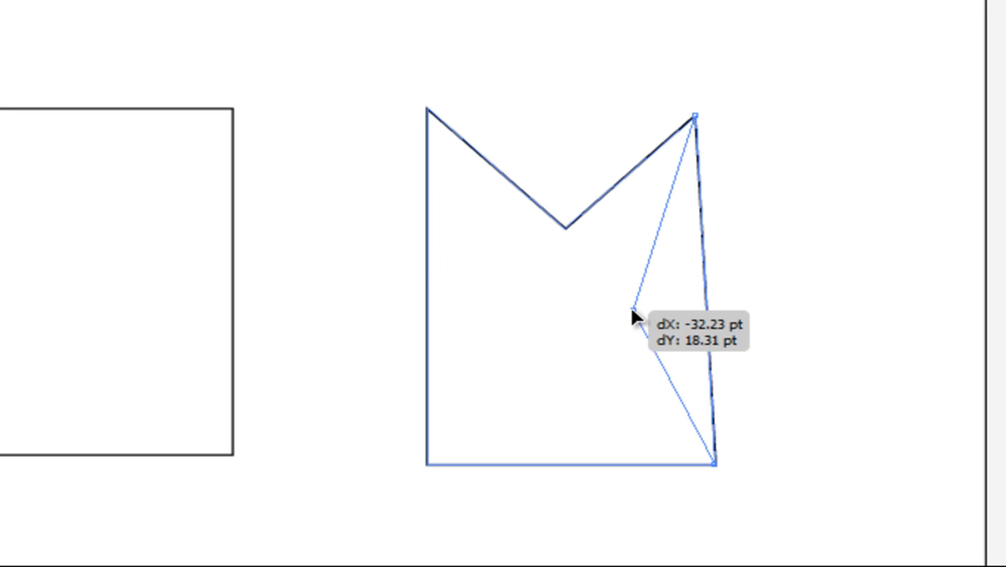
# Pull the left and right mid-edge points inward and lower the top corners.
pyautogui.moveTo(638, 314); pyautogui.dragTo(575, 472)
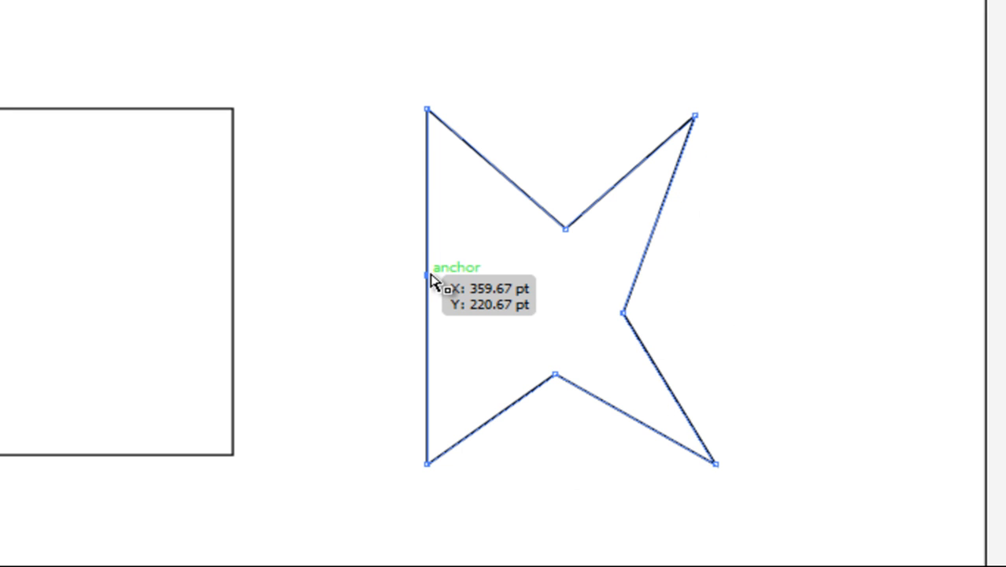
pyautogui.moveTo(429, 281); pyautogui.dragTo(429, 110)
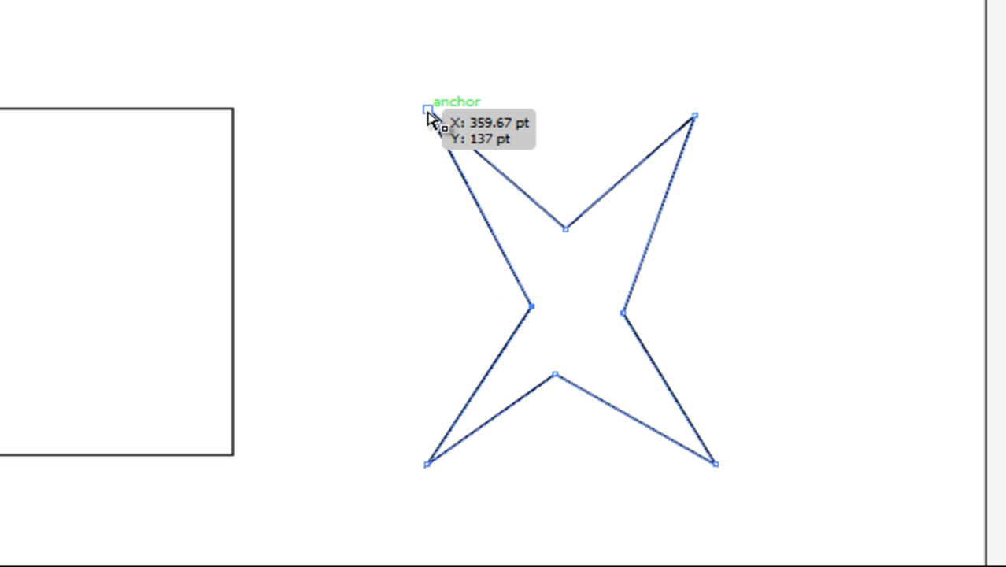
pyautogui.moveTo(427, 108); pyautogui.dragTo(693, 118)
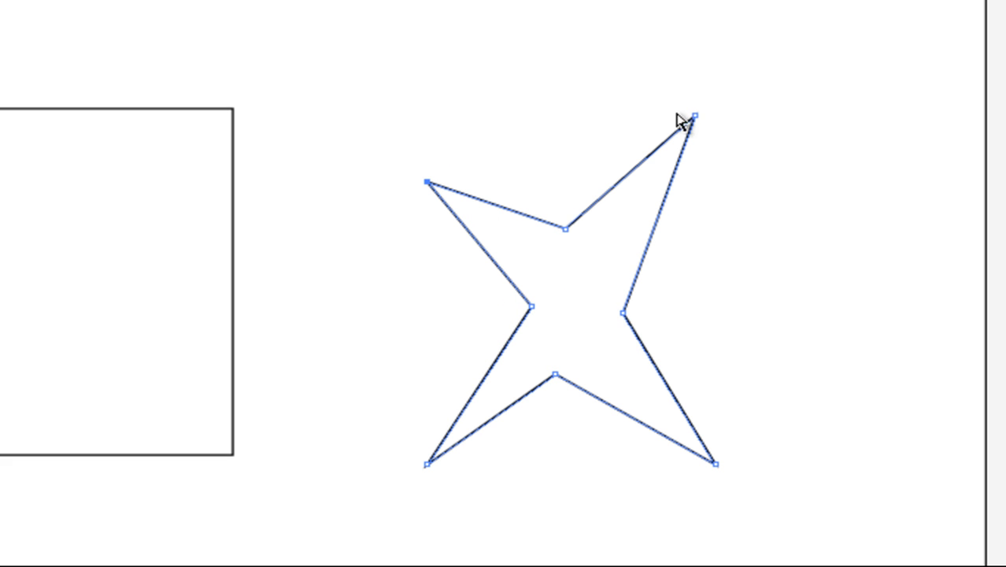
pyautogui.moveTo(695, 115); pyautogui.dragTo(673, 185)
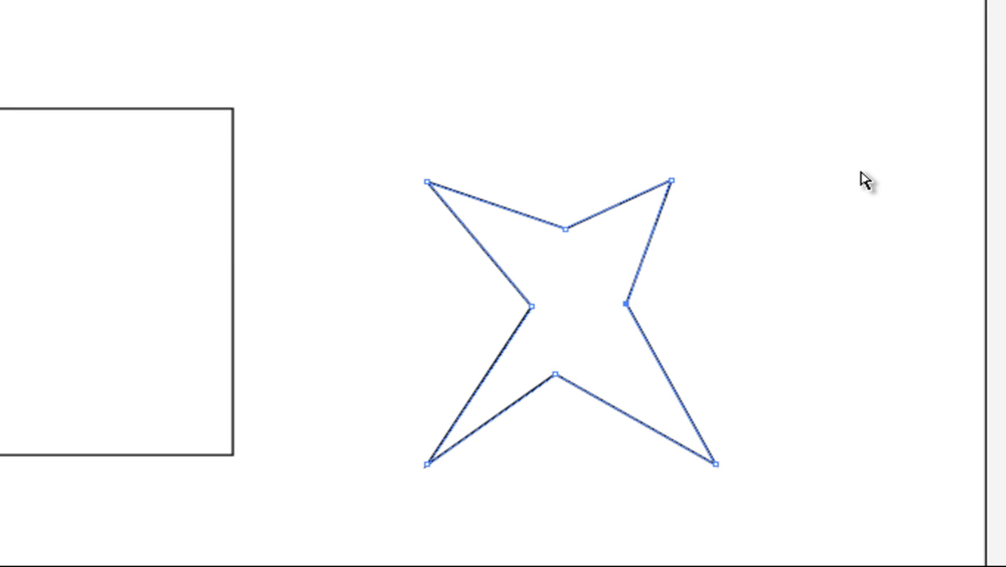
pyautogui.moveTo(391, 146)
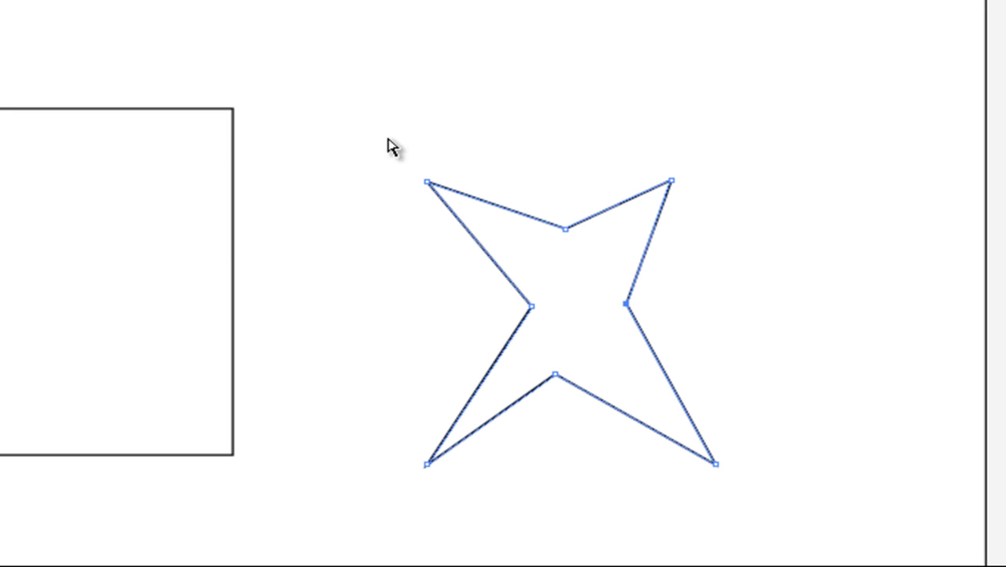
pyautogui.moveTo(232, 67)
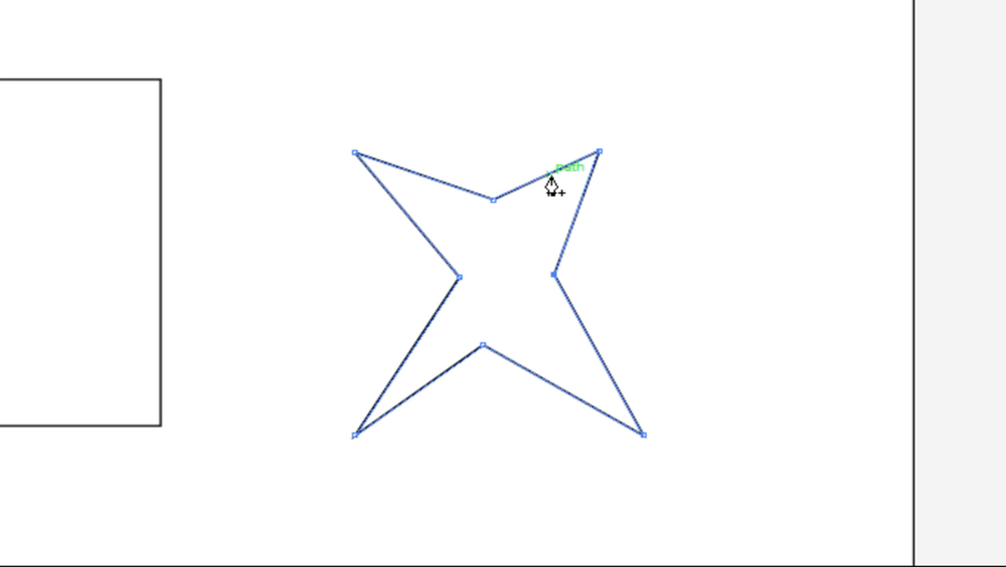
pyautogui.moveTo(544, 195)
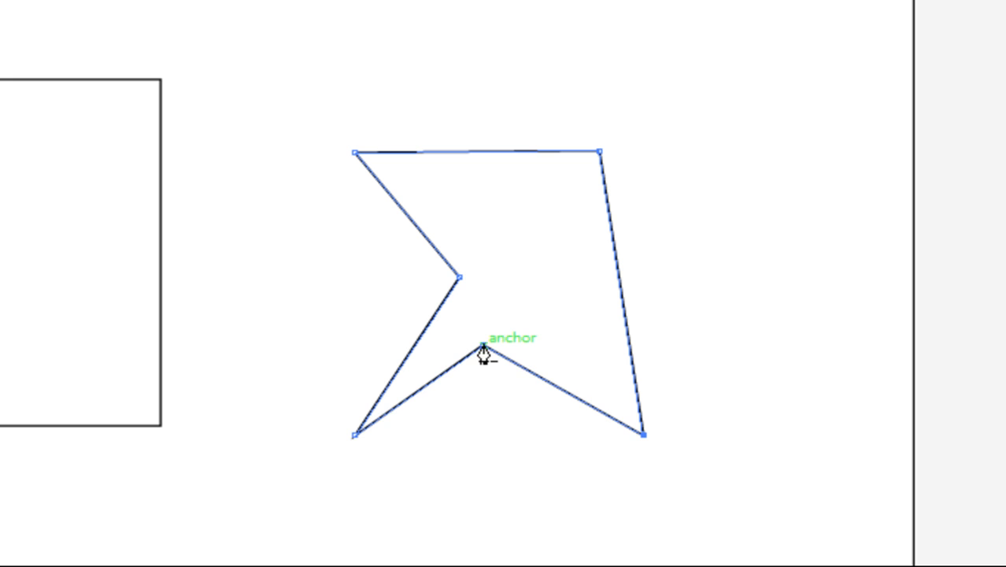
# Delete the inward anchor point on the bottom edge.
pyautogui.click(480, 346)
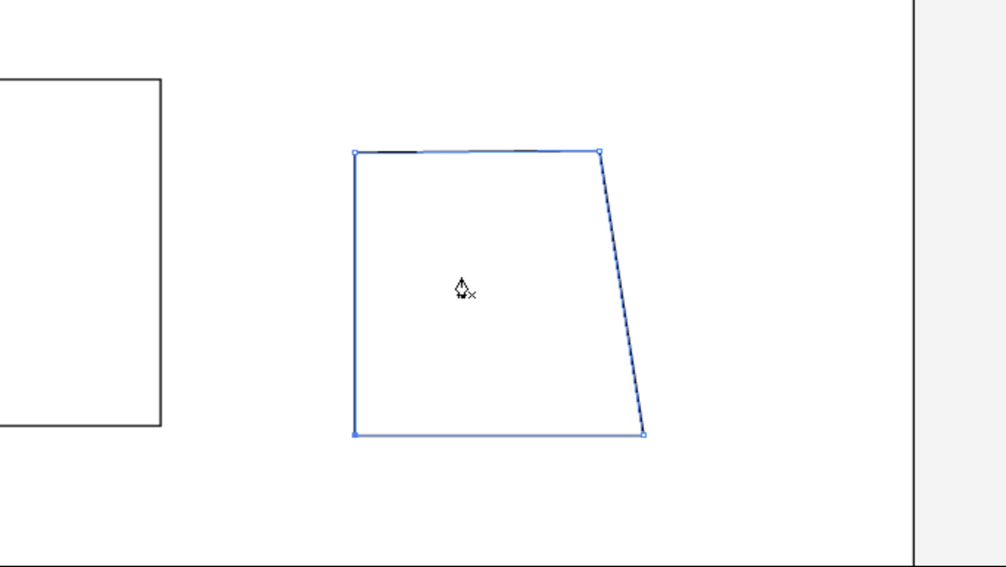